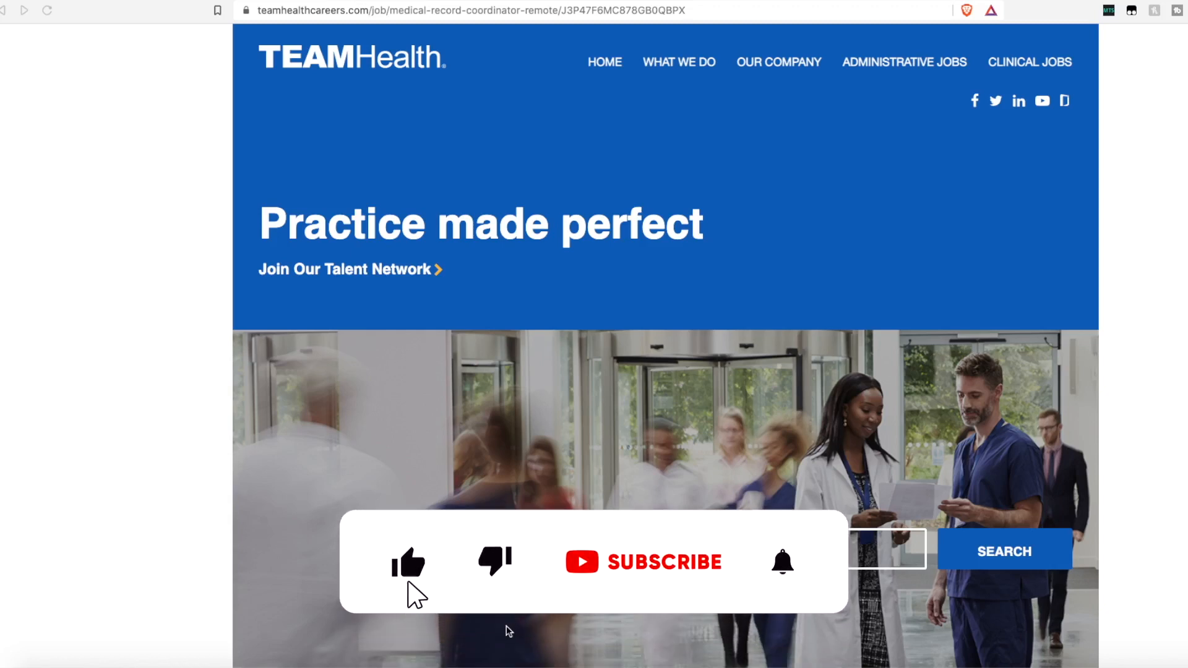
Read through the TeamHealth Medical Record Coordinator - Remote job description.
left_click(657, 562)
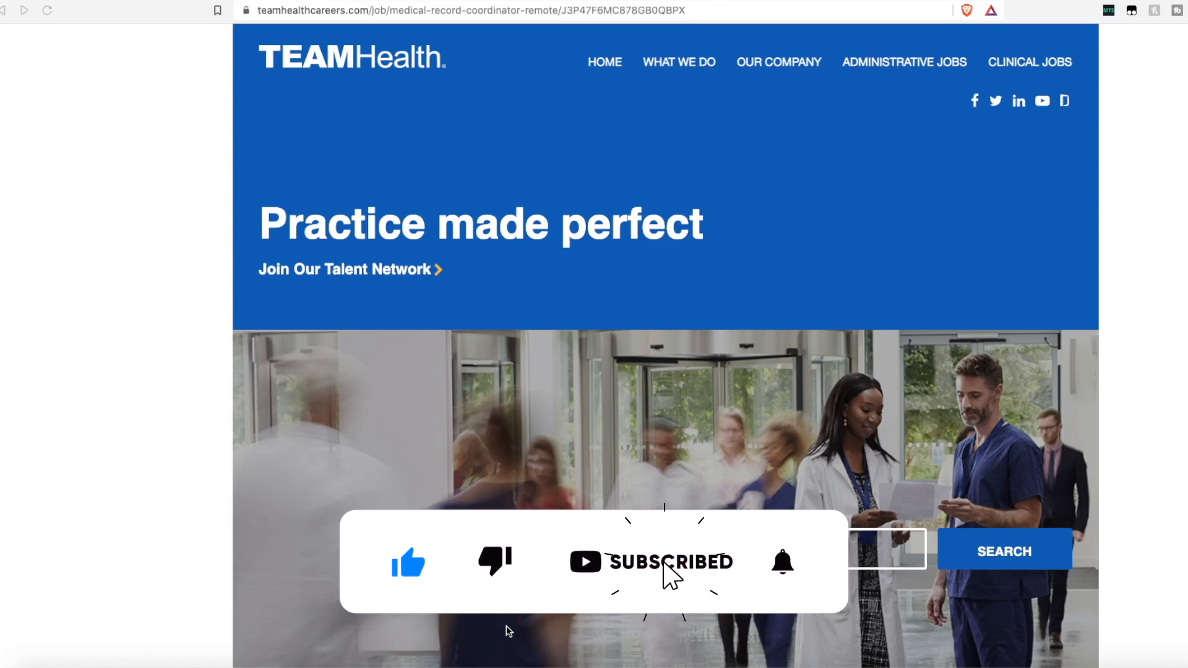
left_click(780, 563)
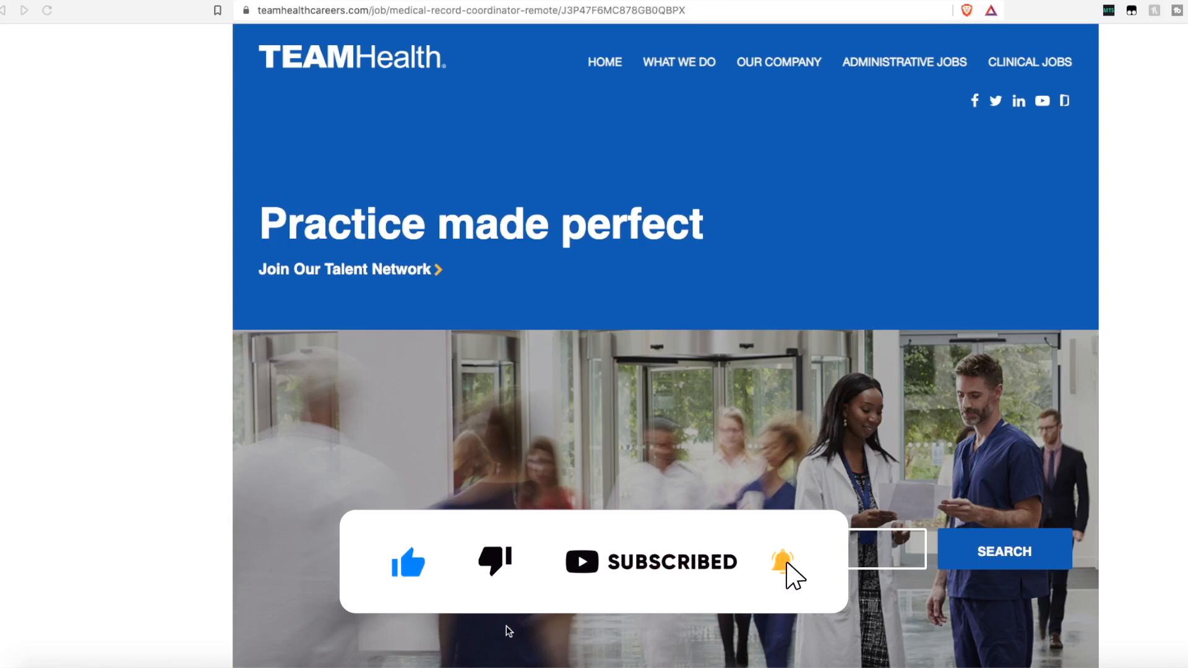
mouse_move(551, 467)
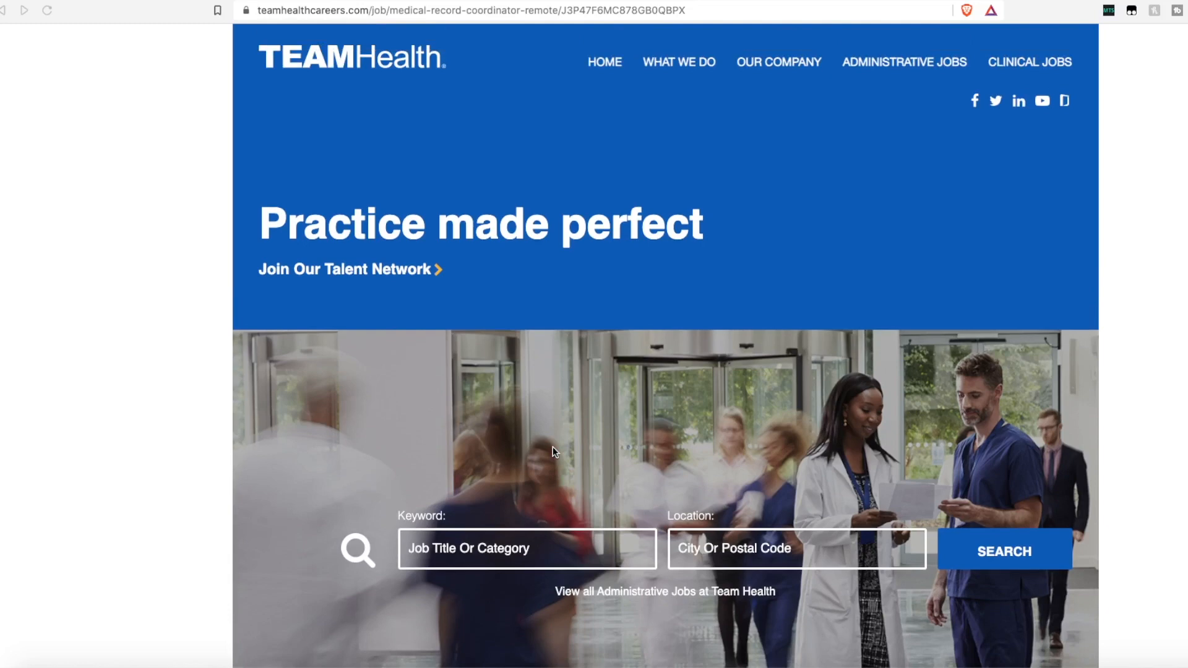
mouse_move(544, 404)
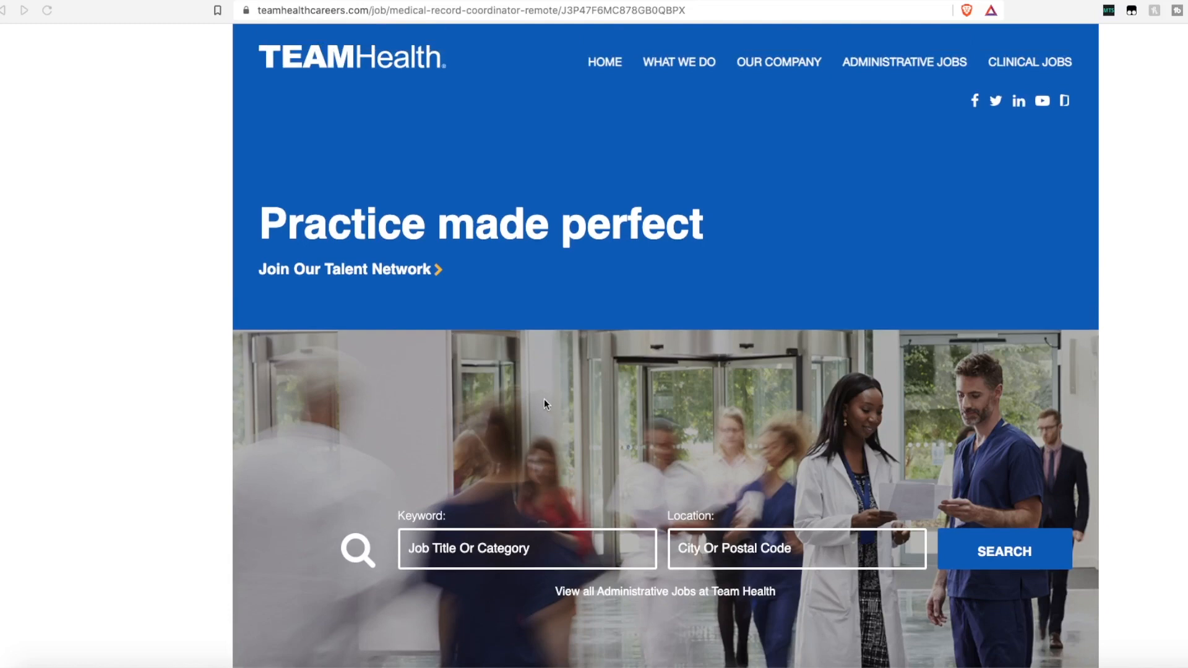
scroll("down", 3)
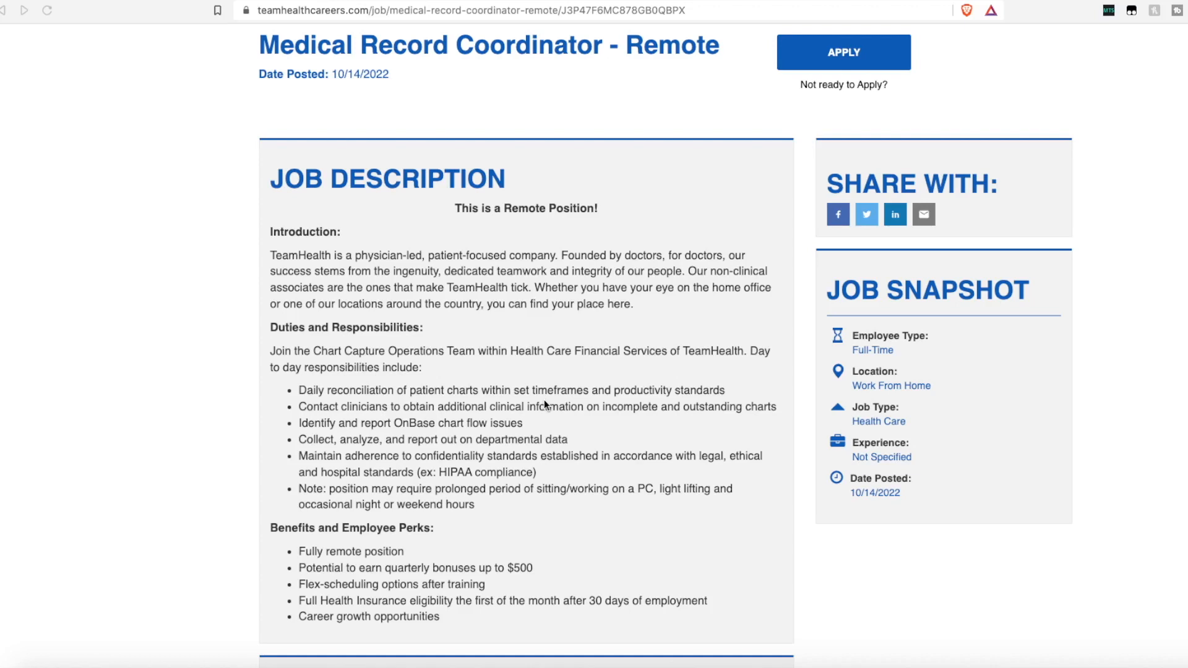
mouse_move(521, 424)
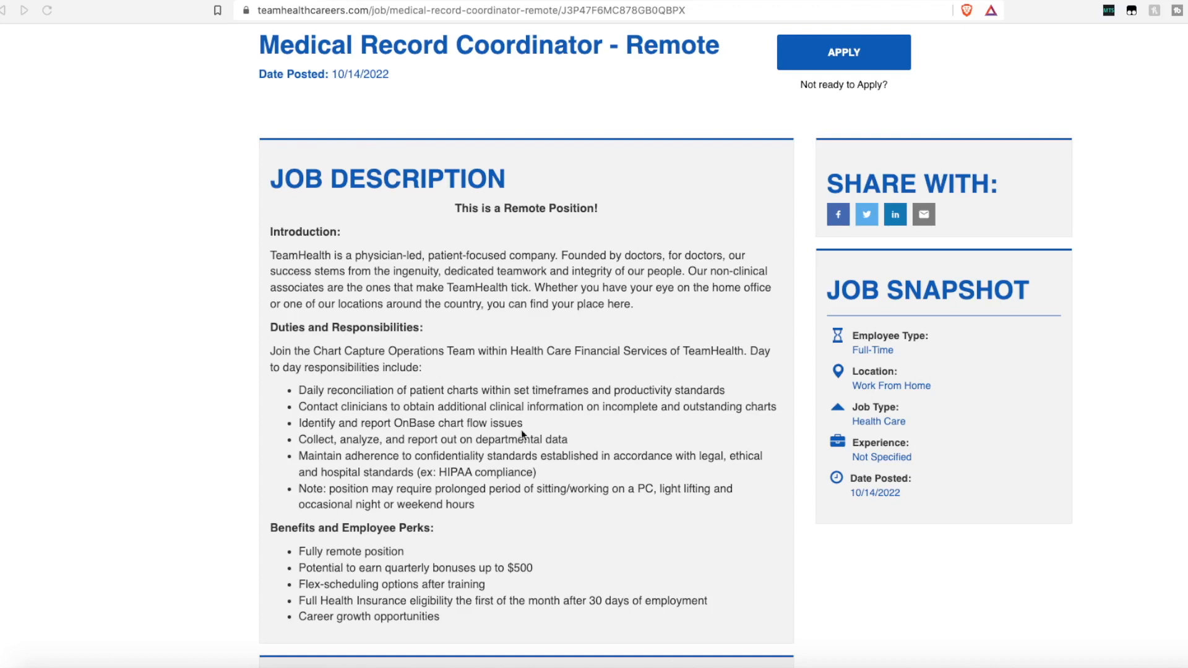
scroll("down", 3)
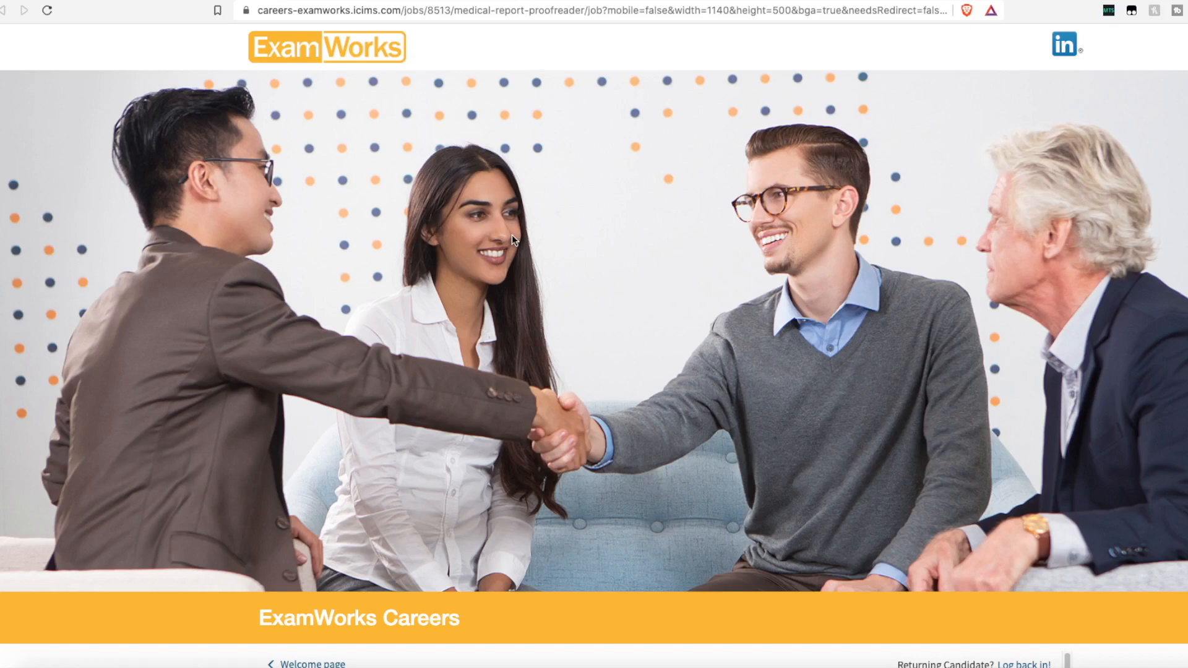
mouse_move(515, 229)
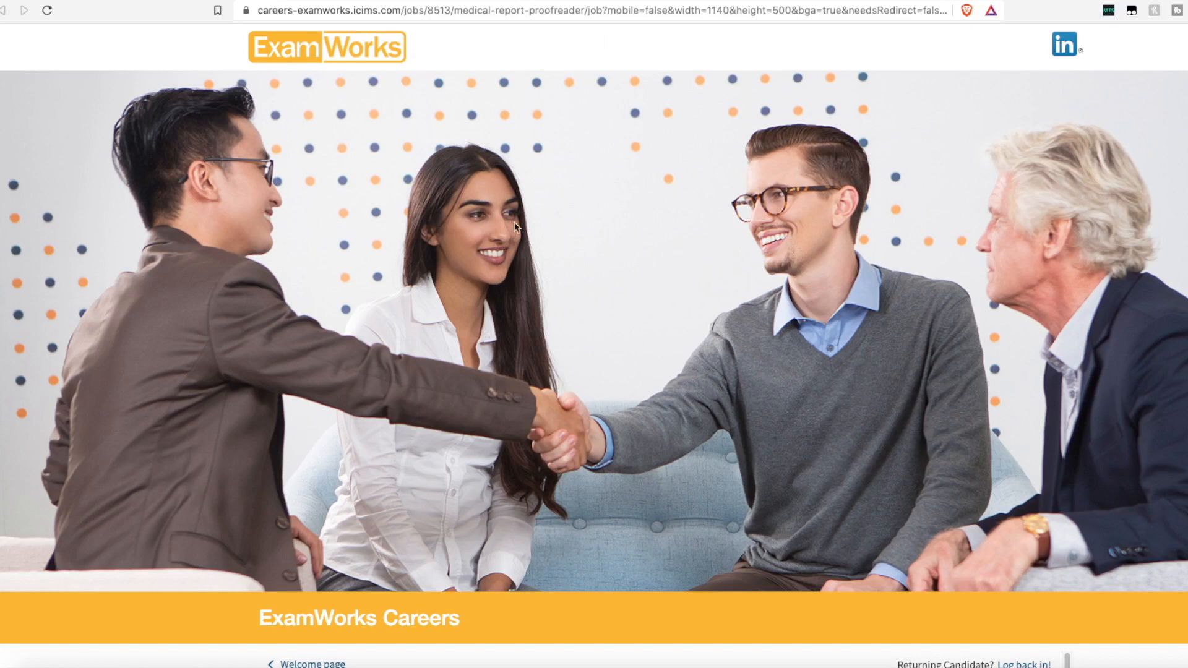
scroll("down", 3)
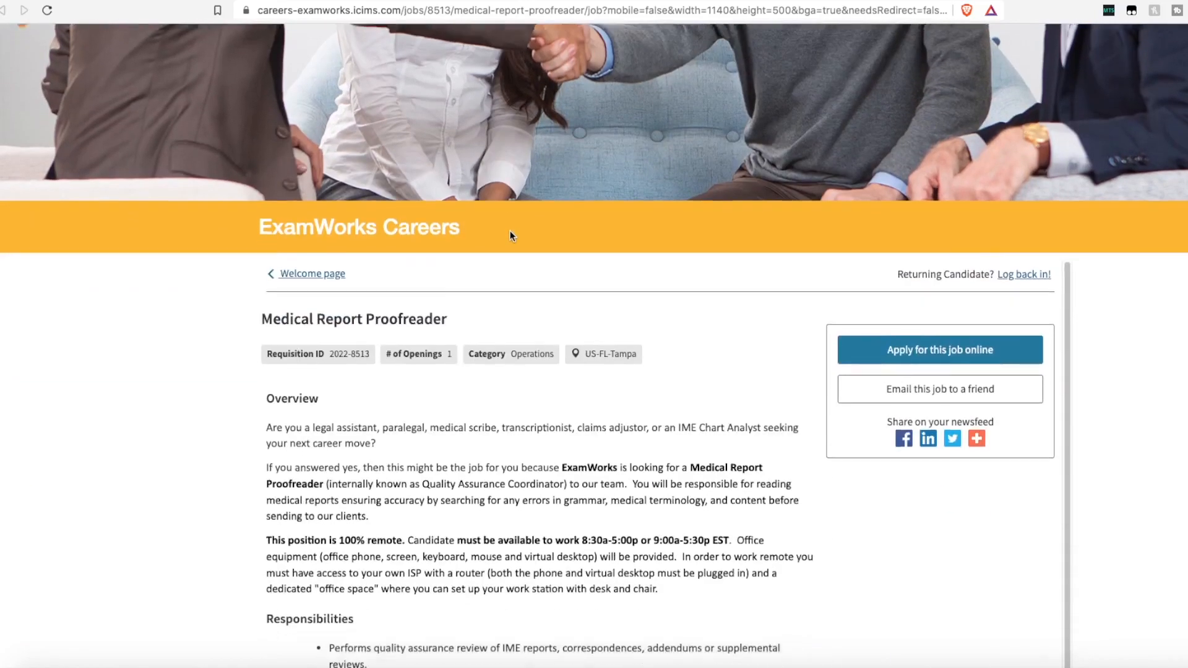
scroll("down", 3)
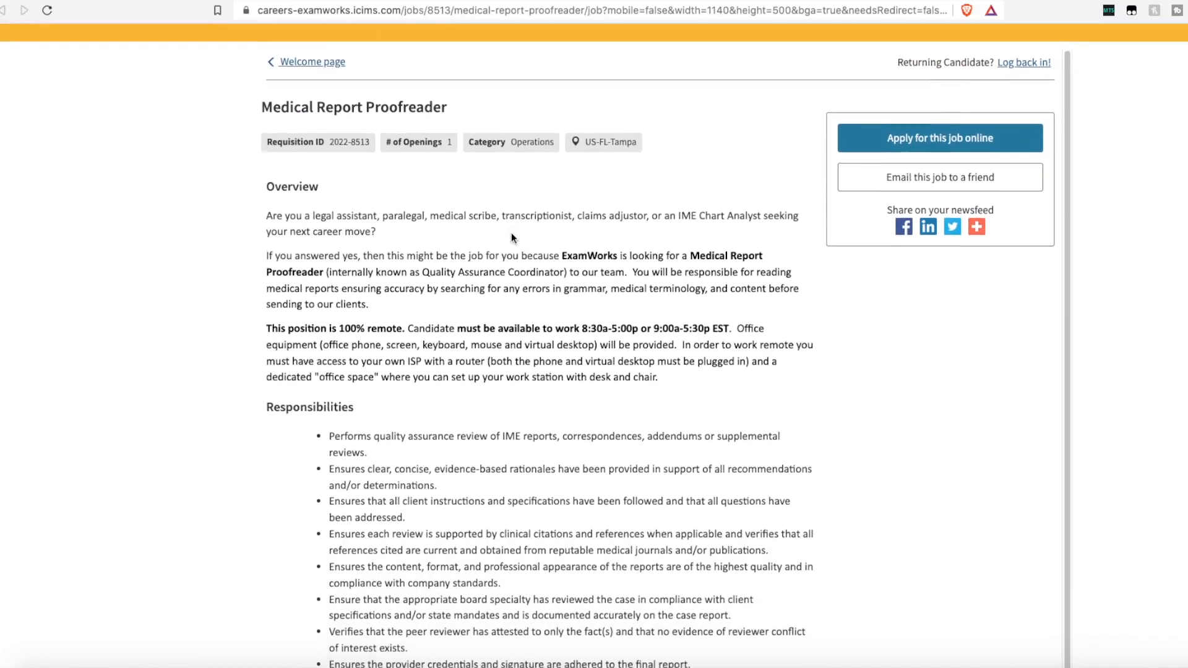
scroll("down", 3)
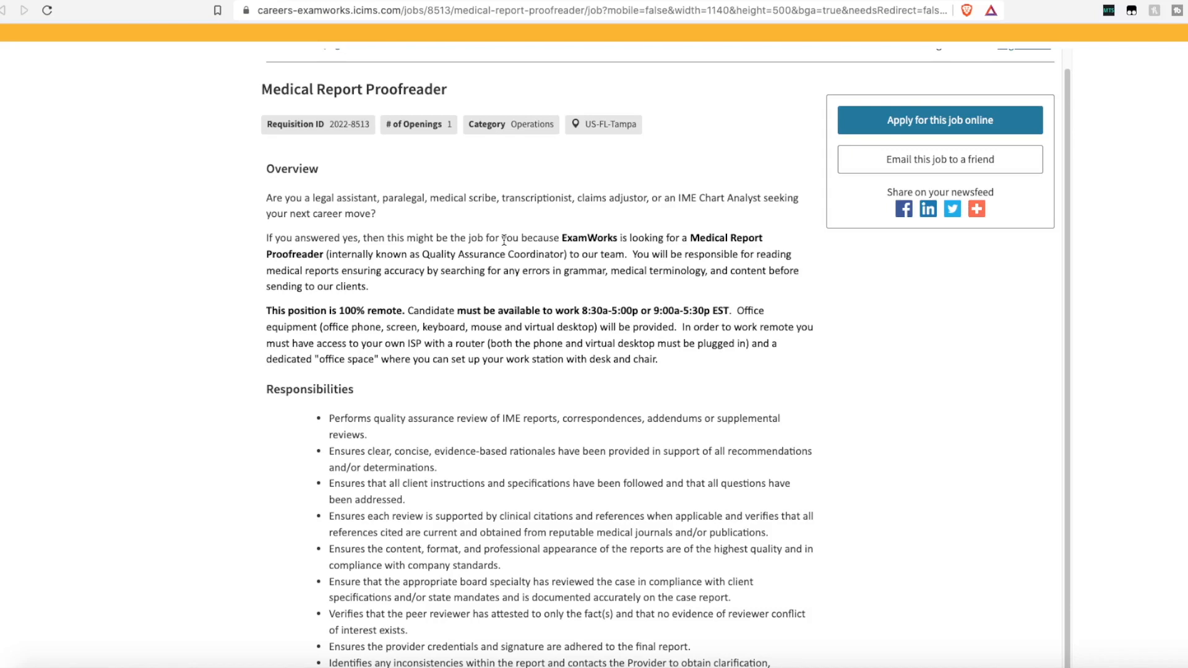
mouse_move(574, 377)
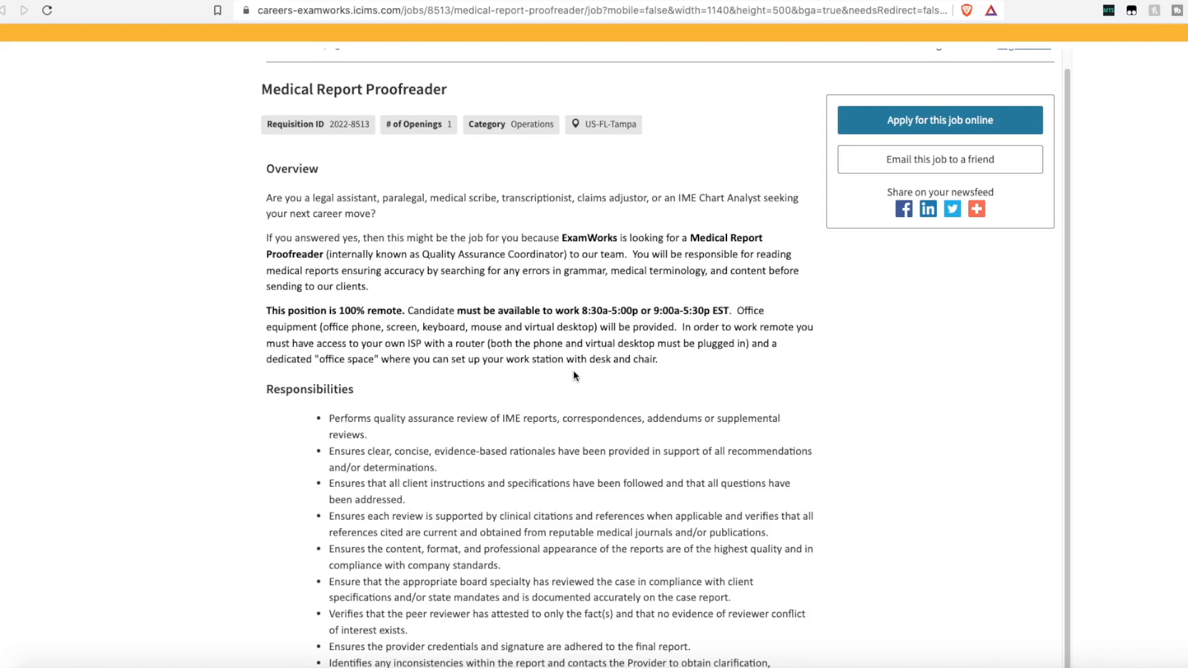
mouse_move(566, 354)
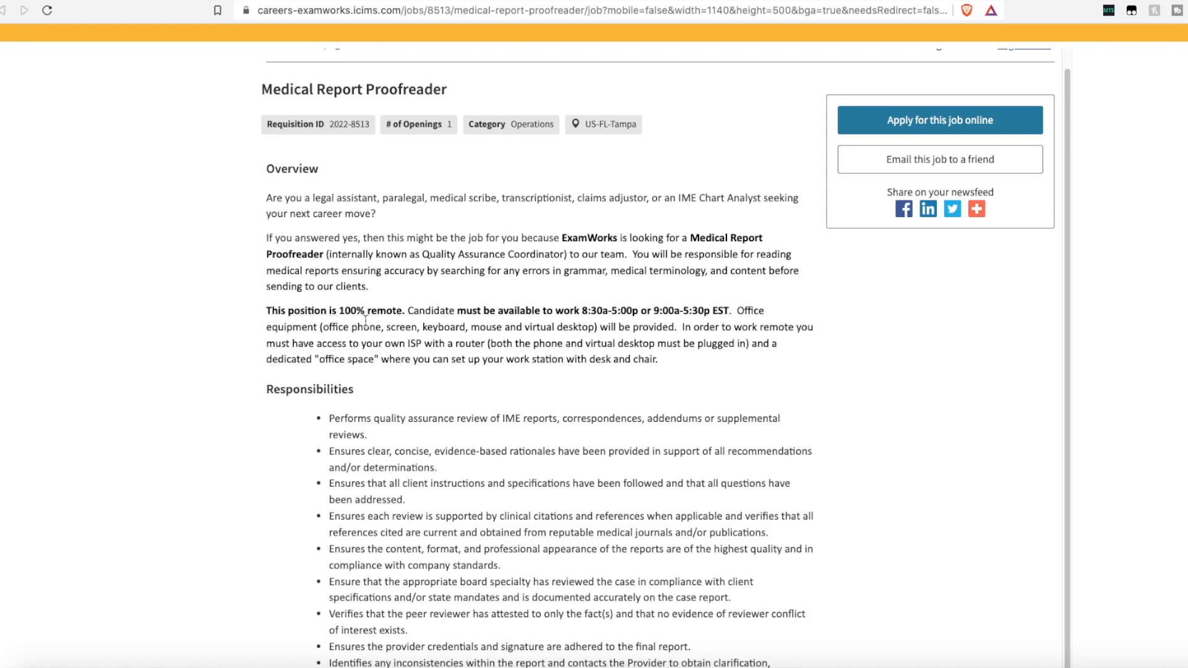
mouse_move(502, 336)
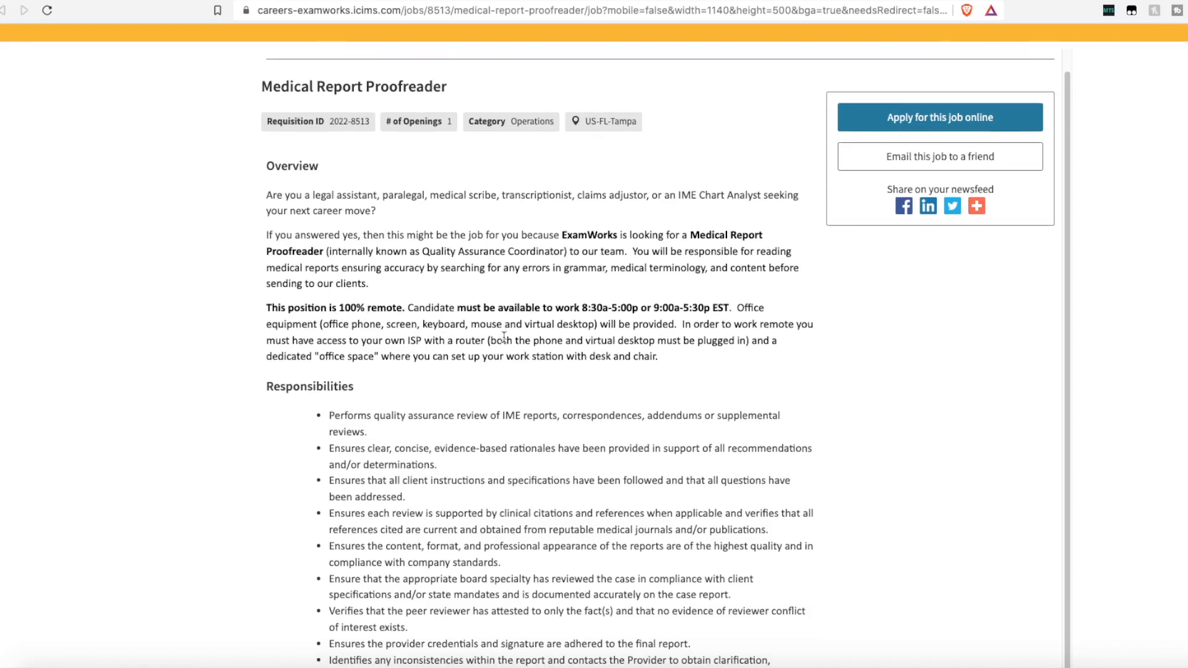
scroll("down", 3)
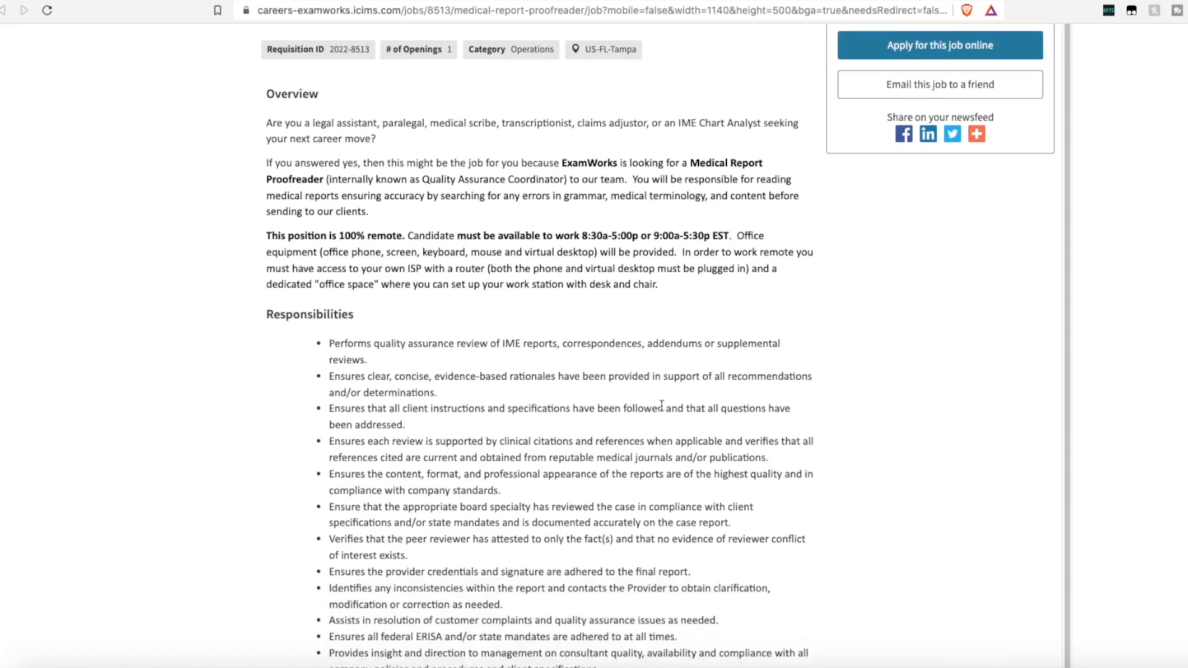
scroll("down", 3)
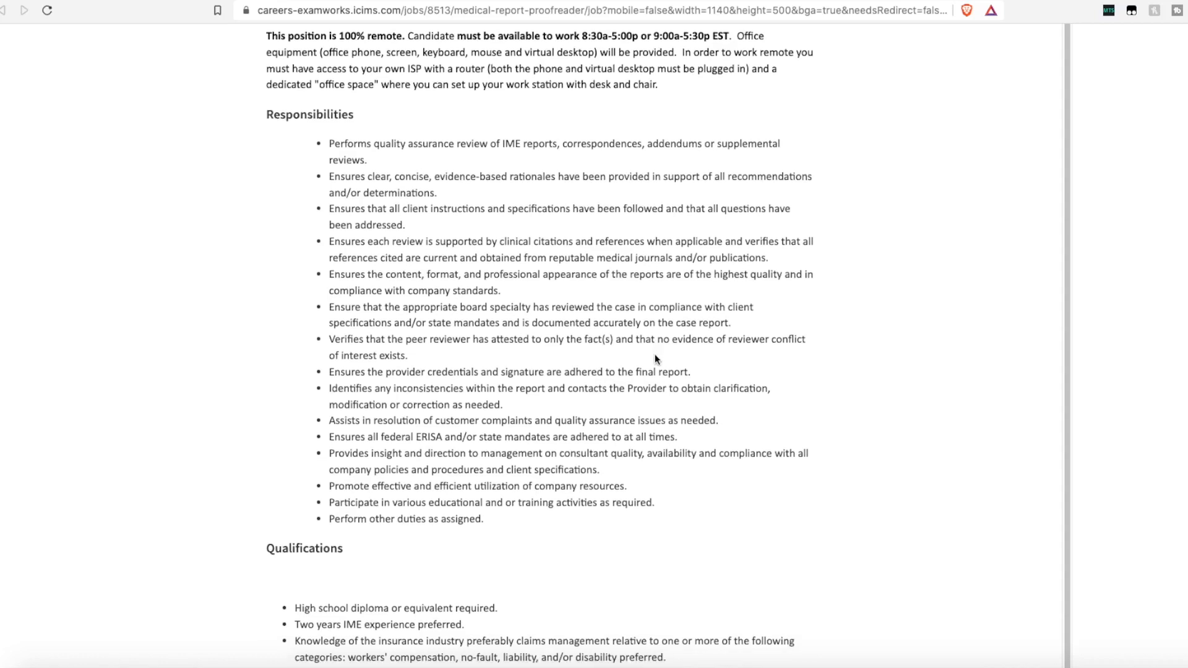
scroll("down", 3)
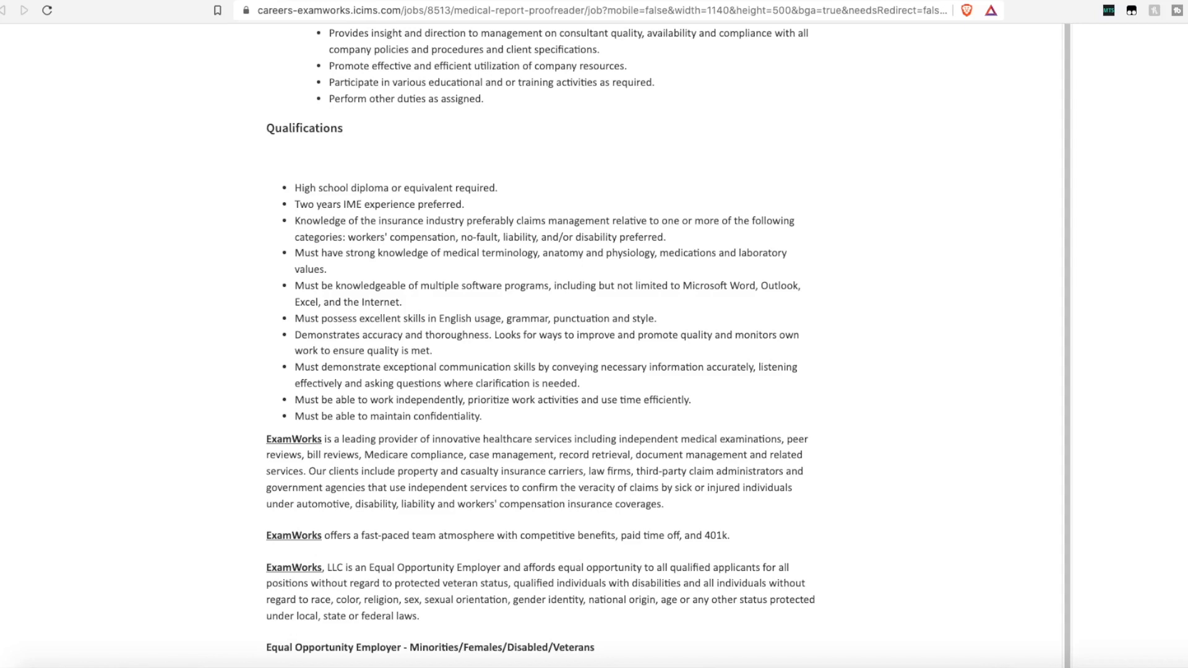
mouse_move(958, 383)
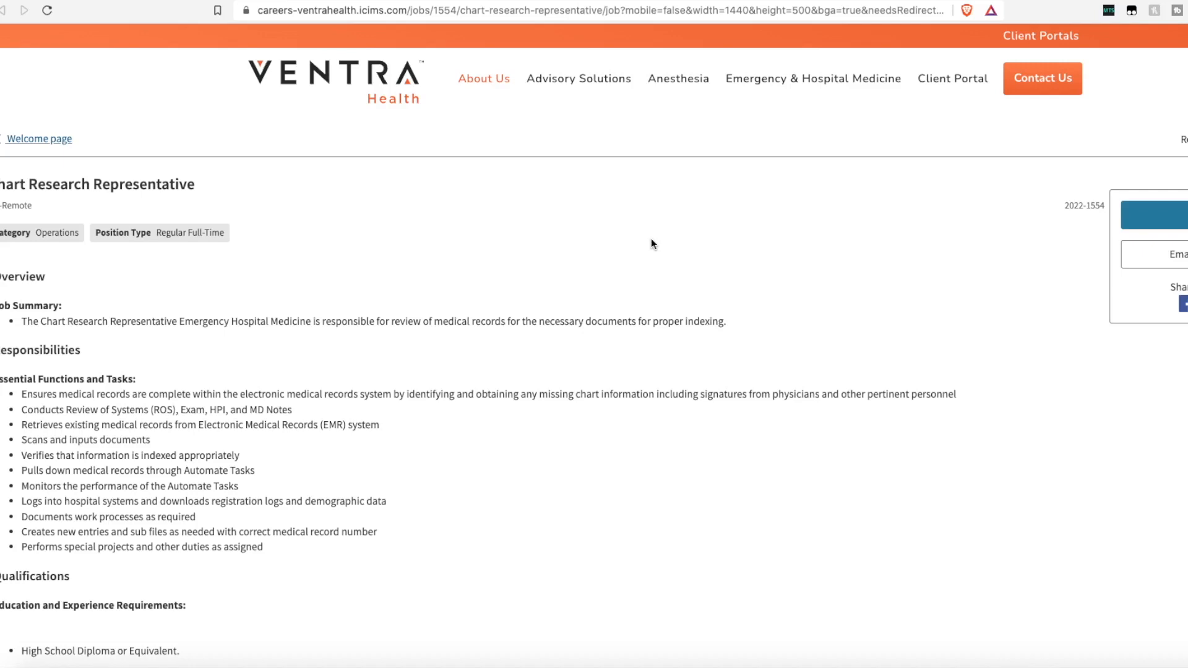
mouse_move(627, 257)
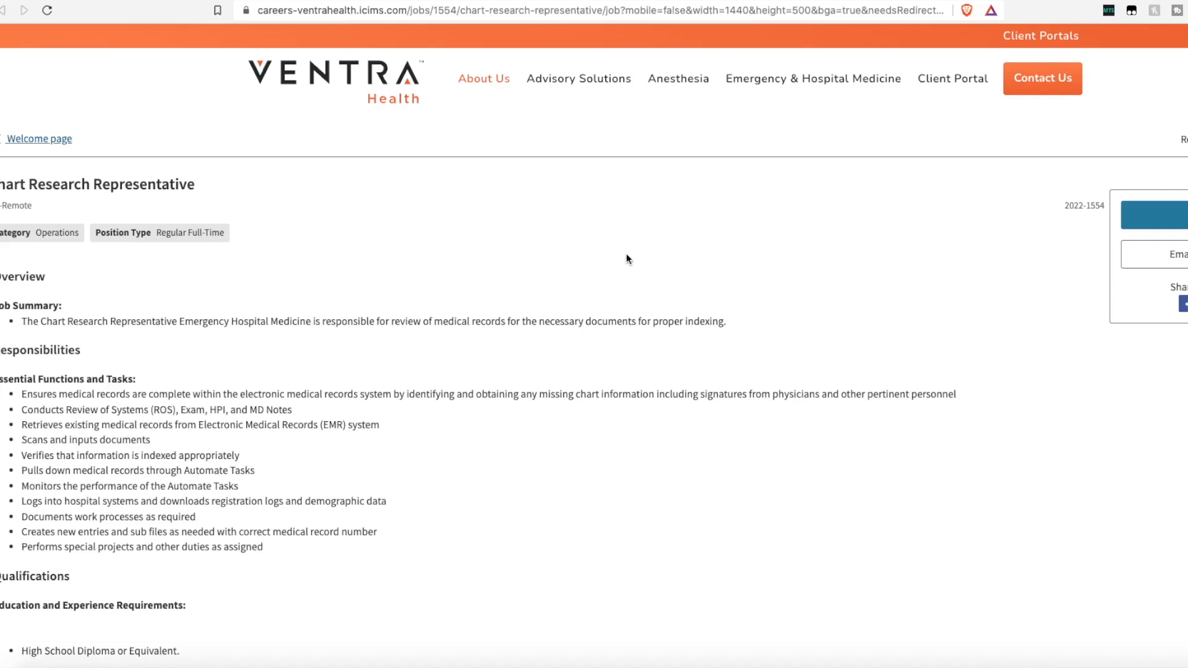
Read through the Chart Research Representative qualifications down to the Payment Posting Specialist link.
scroll("down", 3)
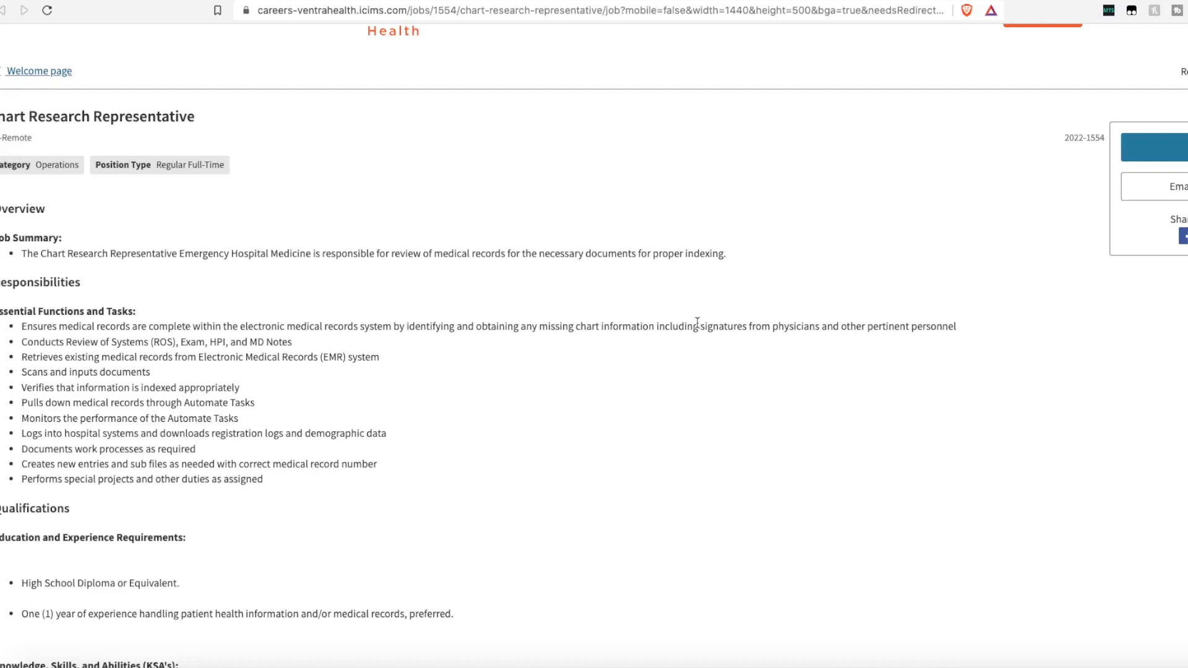
scroll("down", 3)
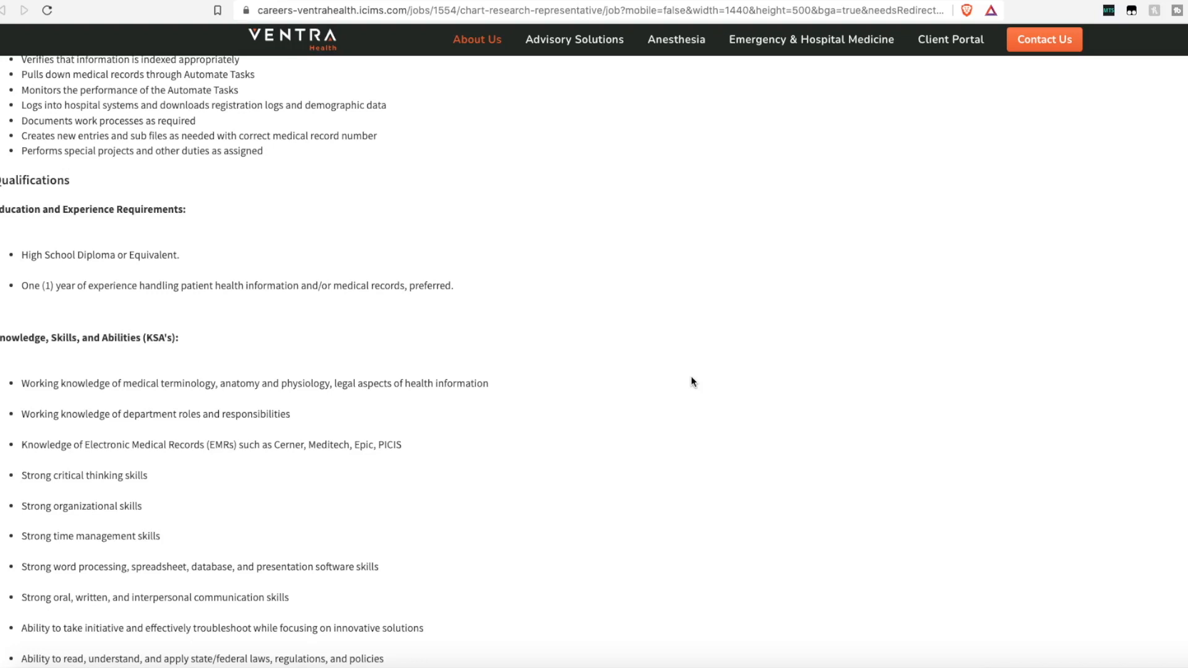
scroll("down", 3)
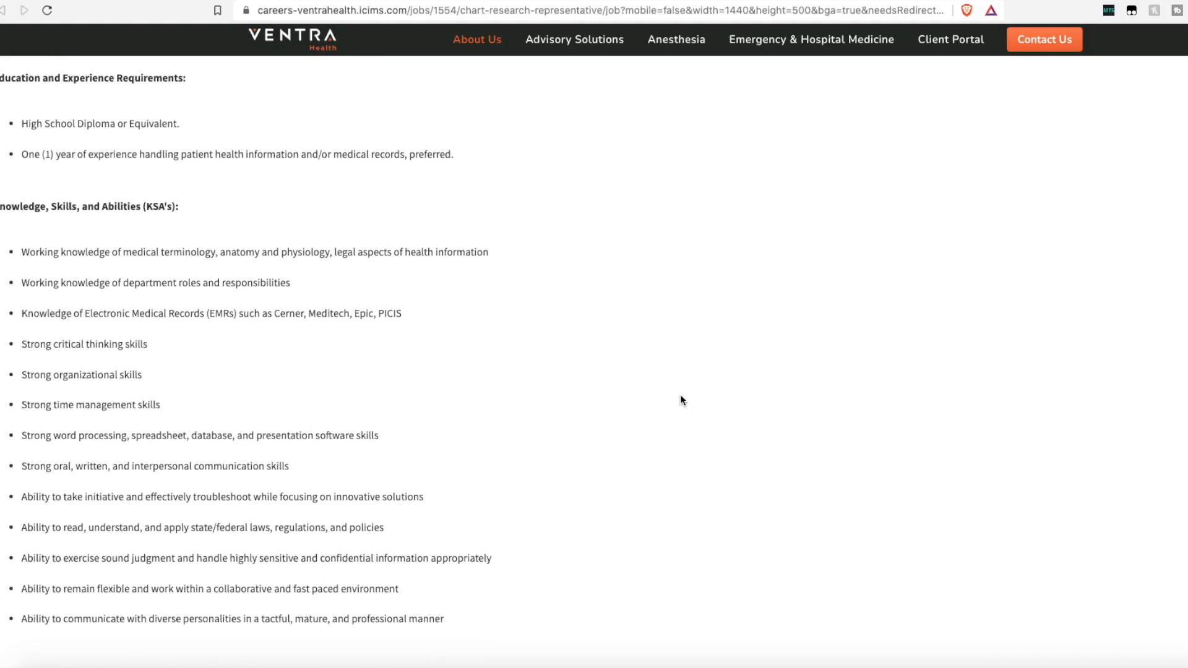
scroll("down", 3)
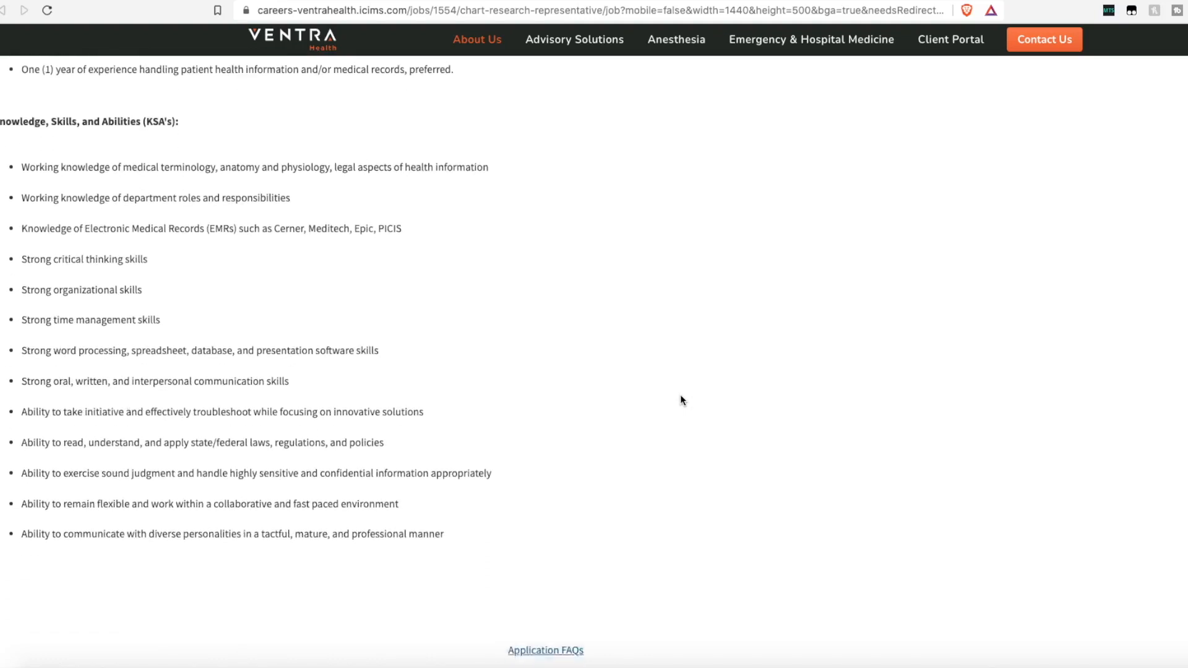
scroll("down", 3)
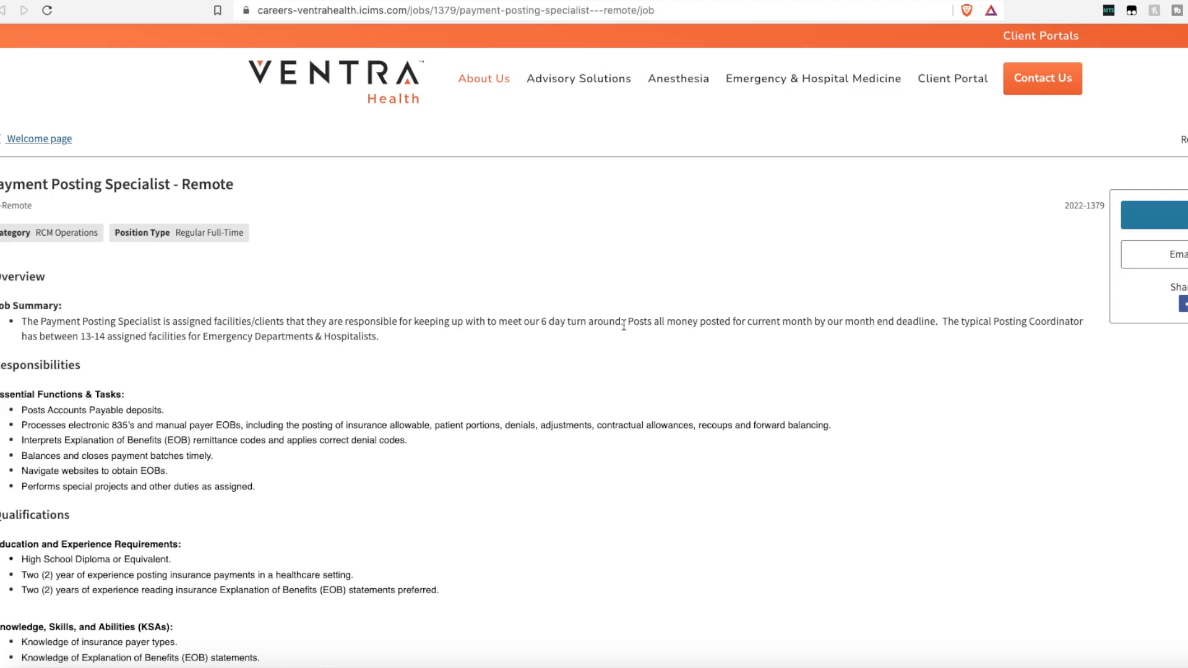
Read through the Ventra Health Payment Posting Specialist - Remote description.
scroll("down", 3)
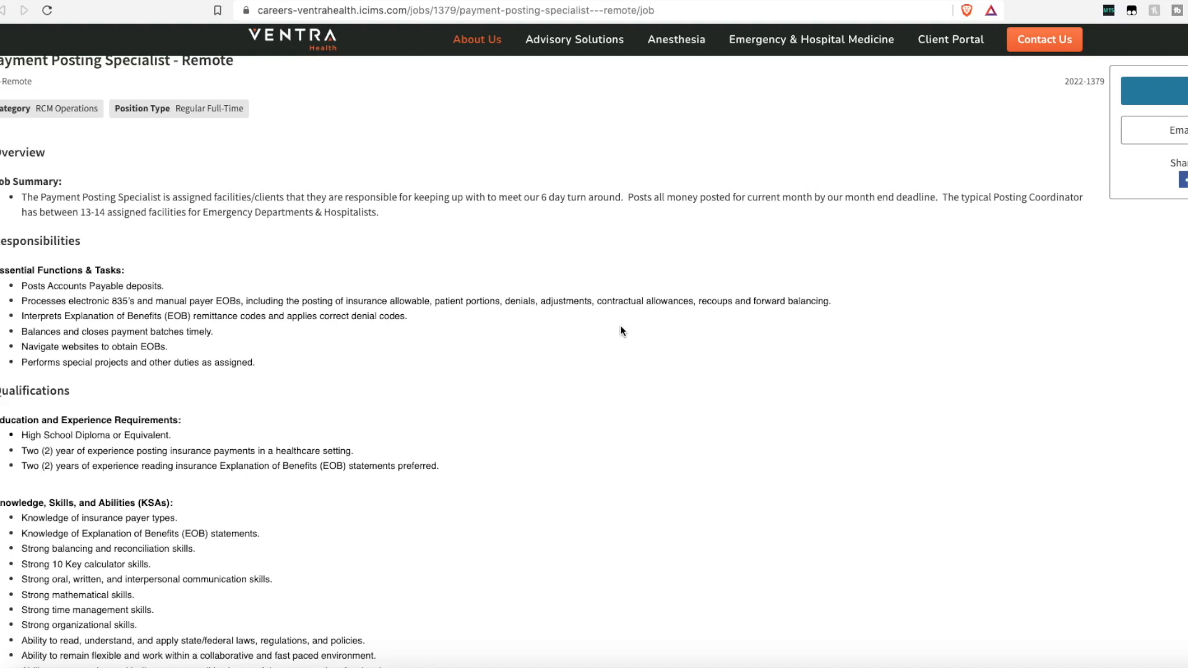
scroll("down", 3)
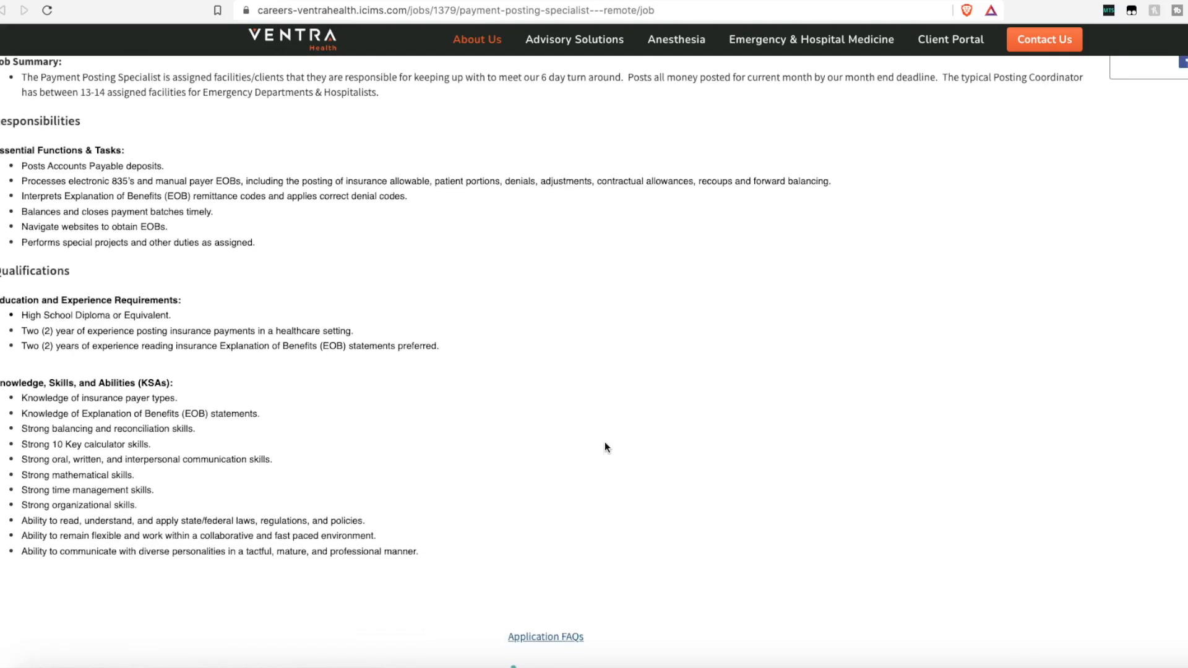
mouse_move(607, 450)
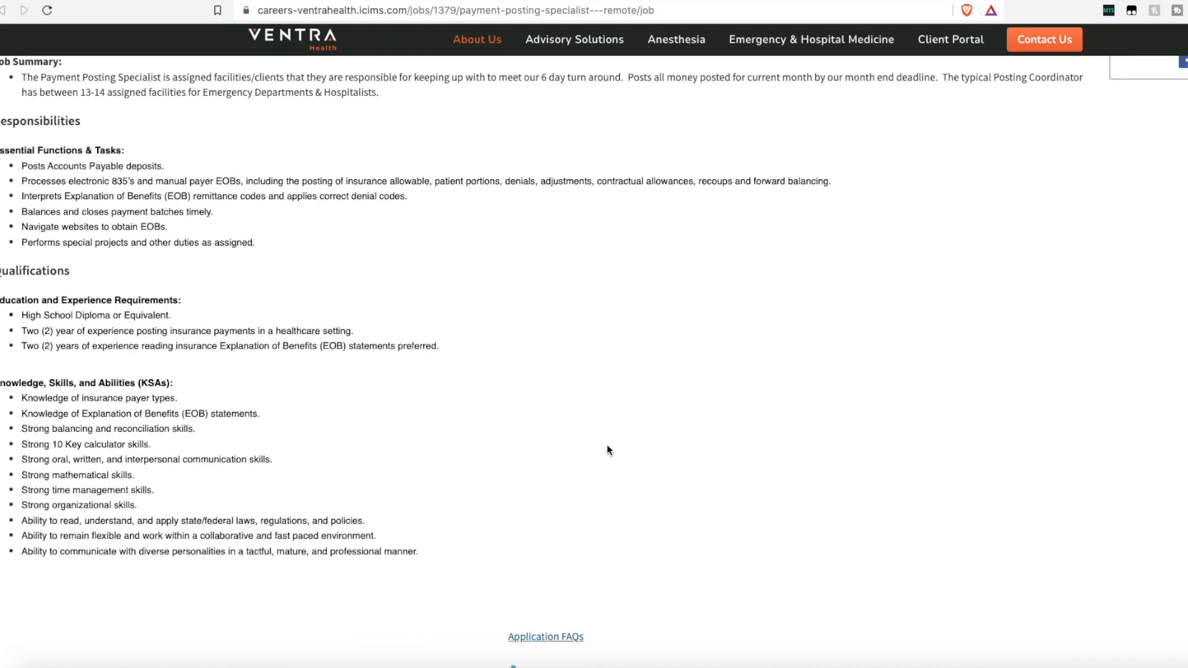
scroll("down", 3)
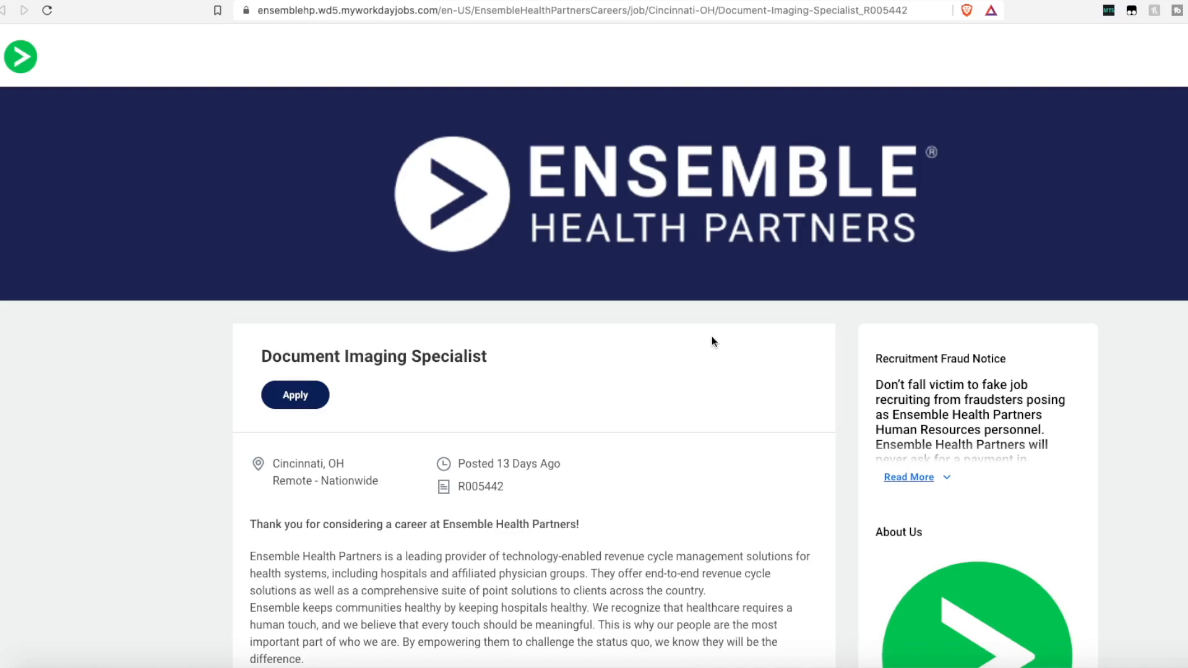
mouse_move(720, 344)
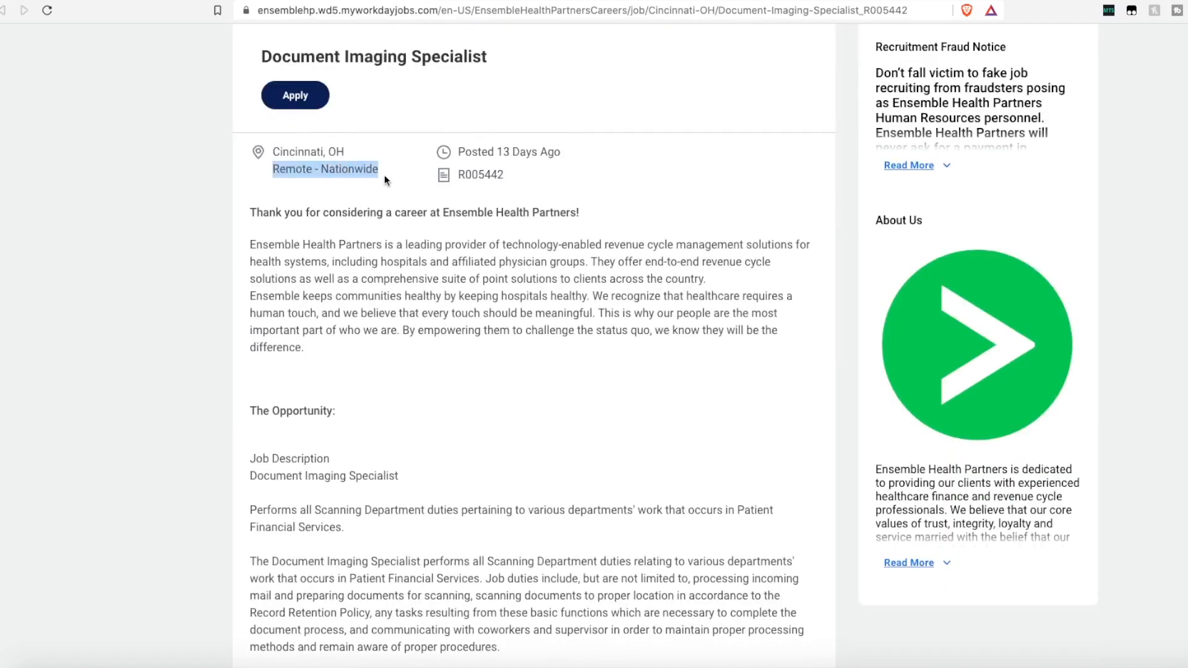
Read through the Ensemble Health Partners Document Imaging Specialist description.
scroll("down", 3)
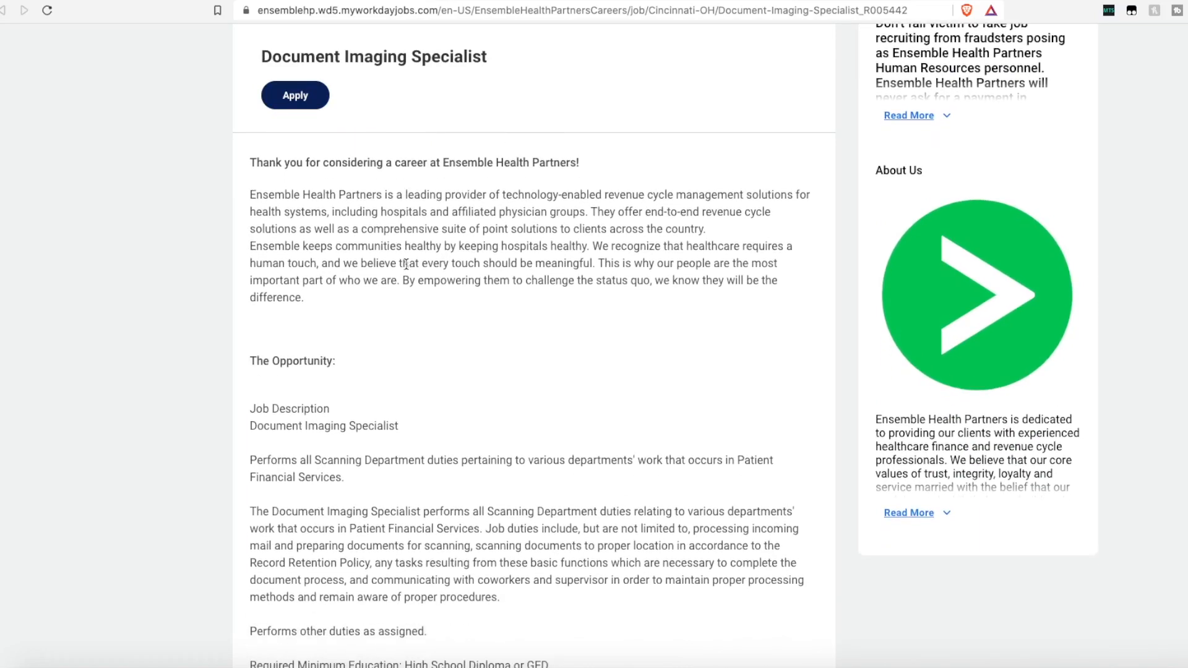
scroll("down", 3)
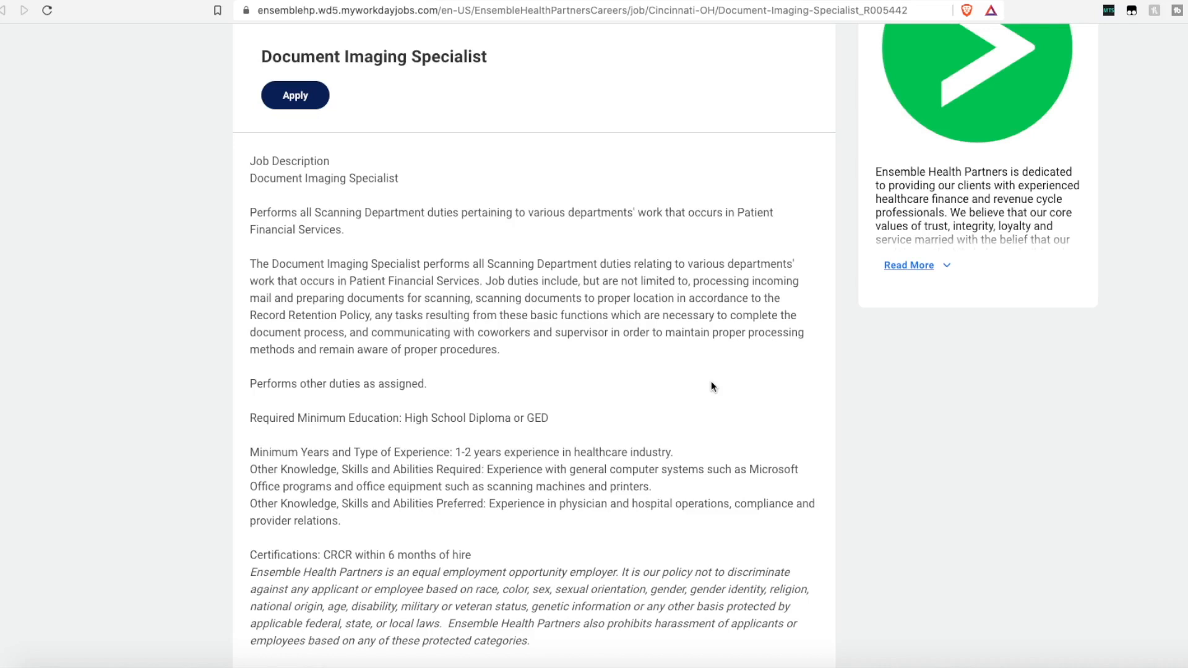
scroll("down", 3)
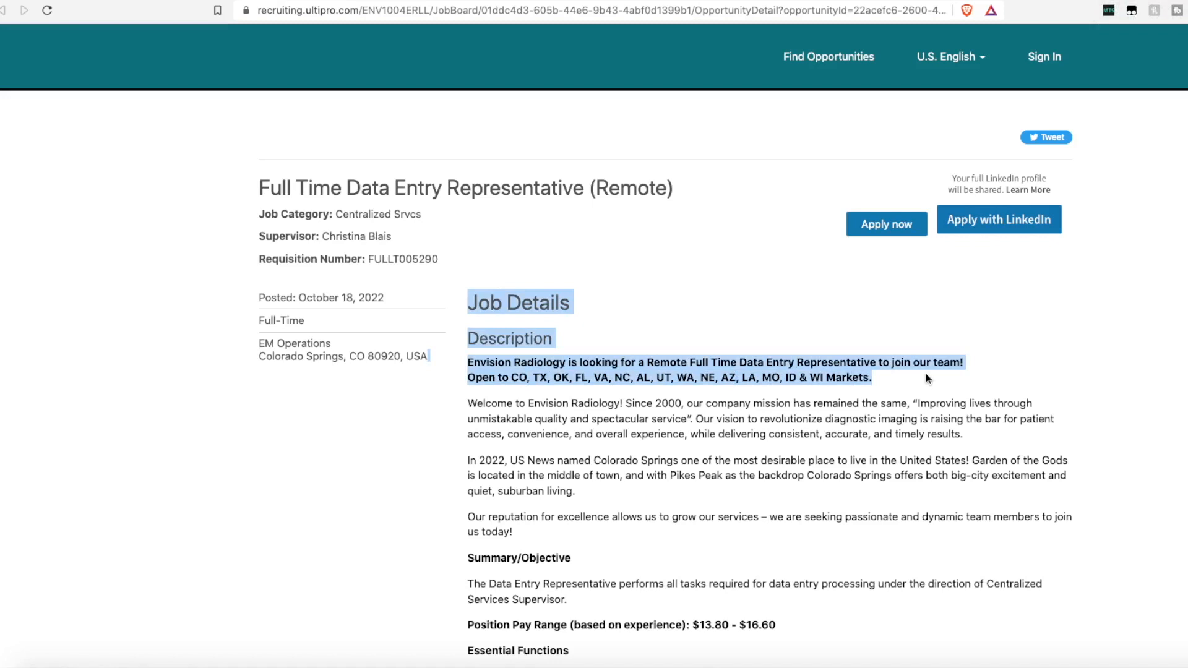
Read through the Envision Radiology Data Entry Representative qualifications and benefits.
scroll("down", 3)
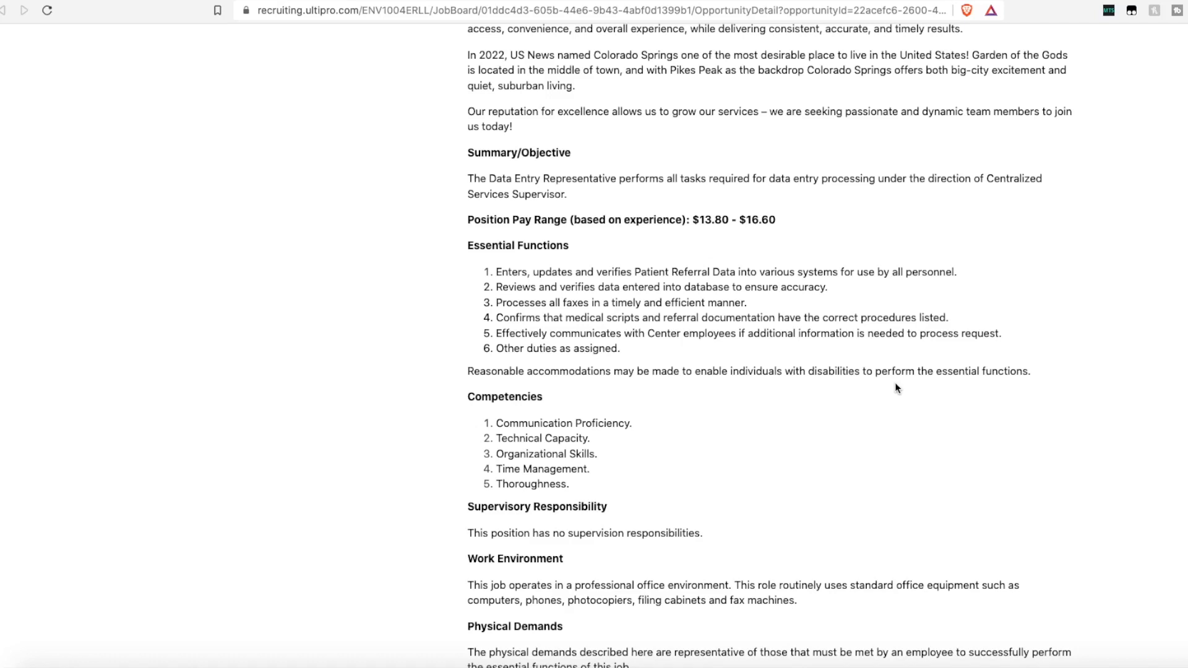
scroll("down", 3)
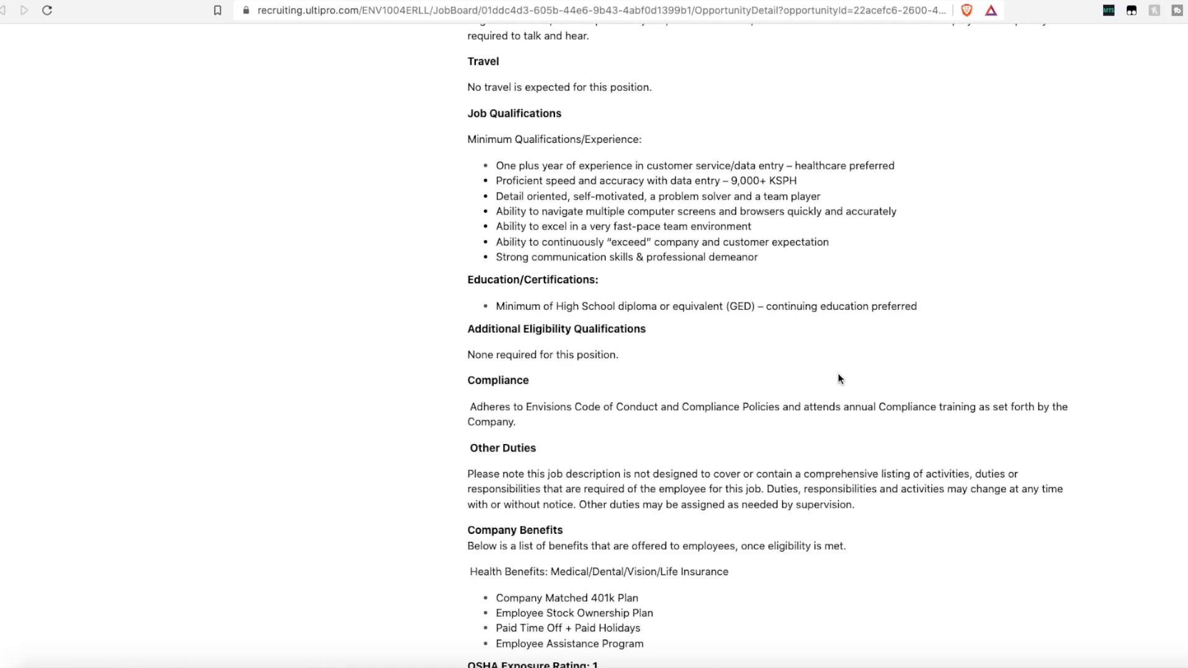
scroll("down", 3)
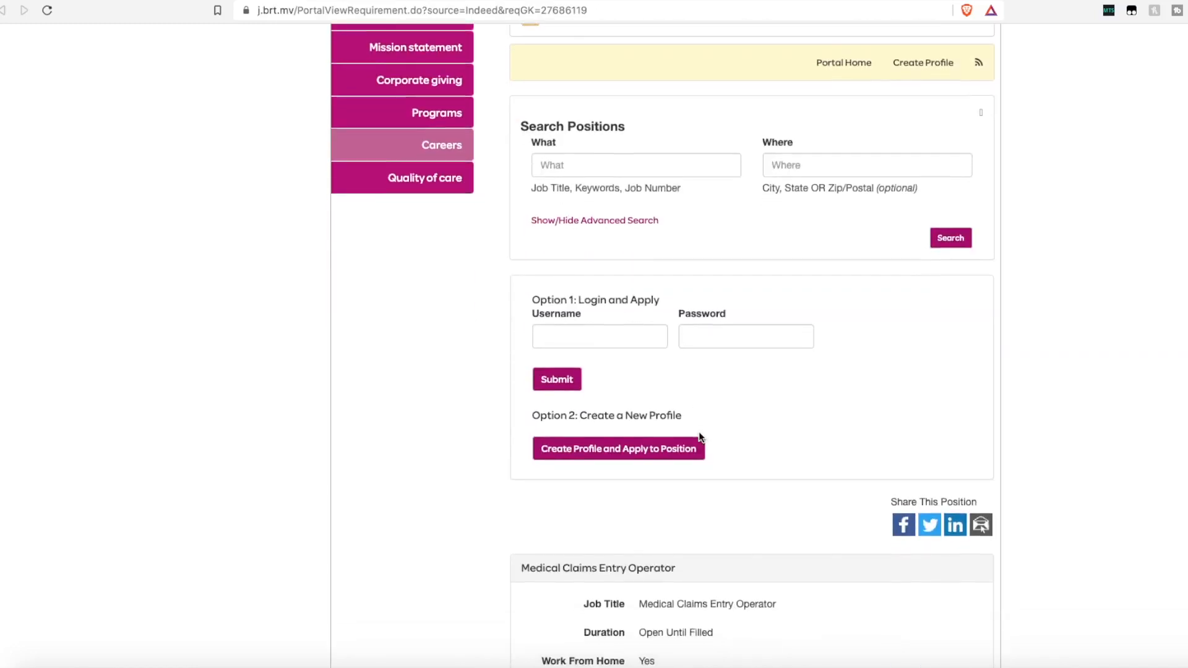
scroll("down", 3)
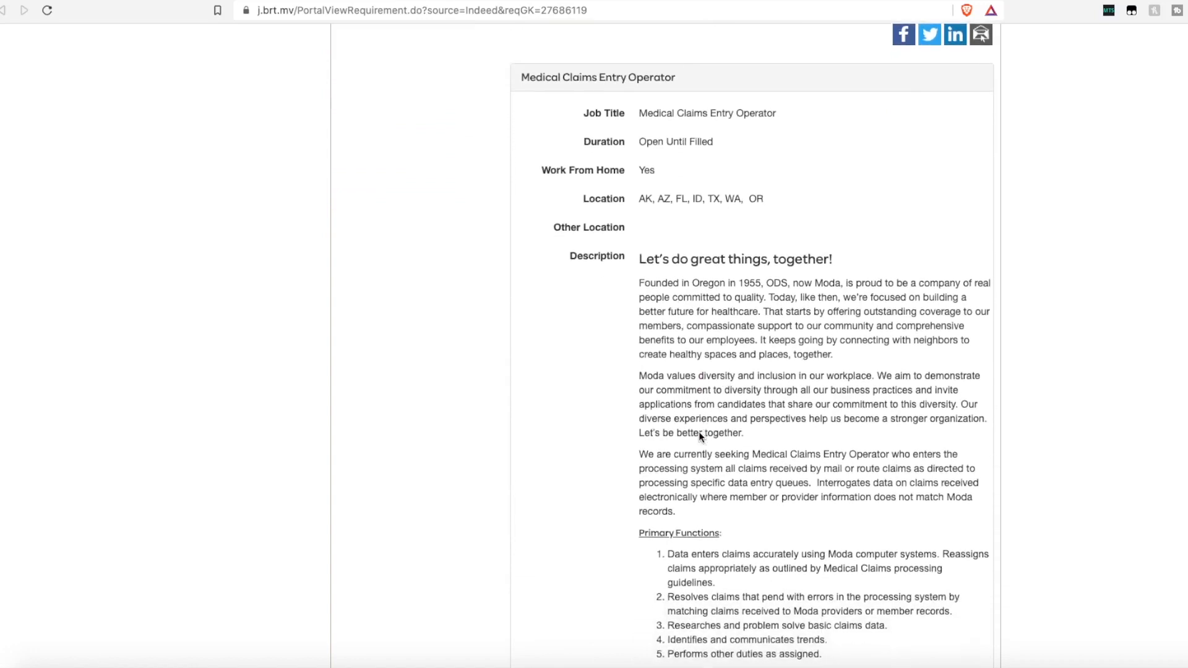
scroll("down", 3)
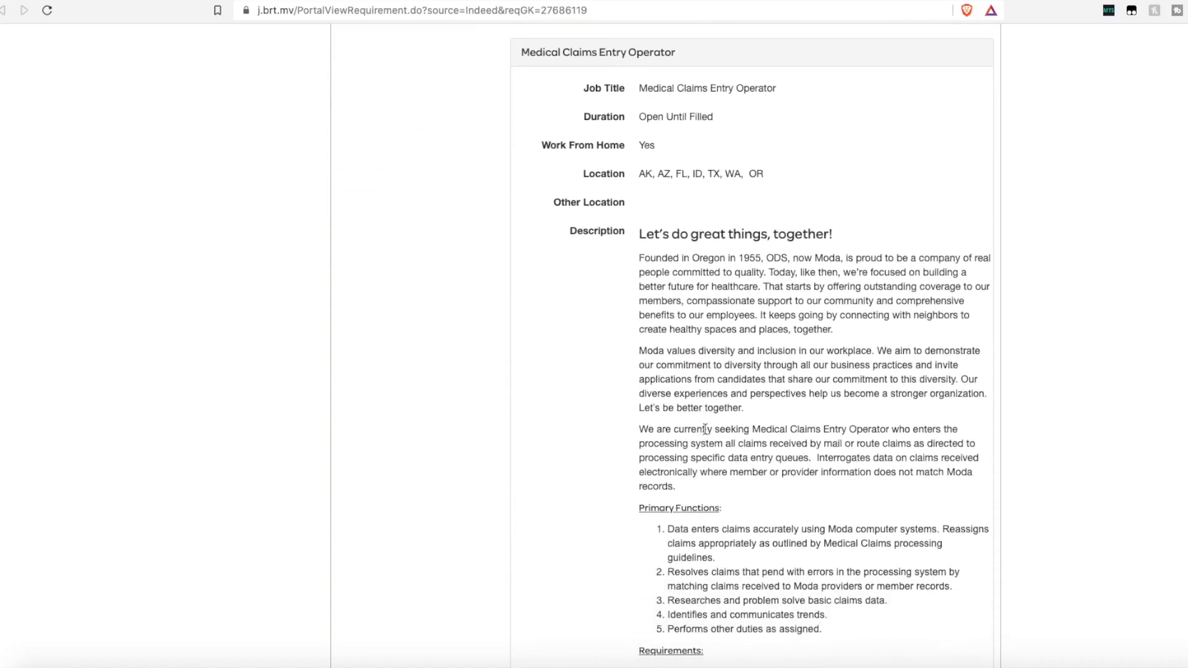
mouse_move(648, 180)
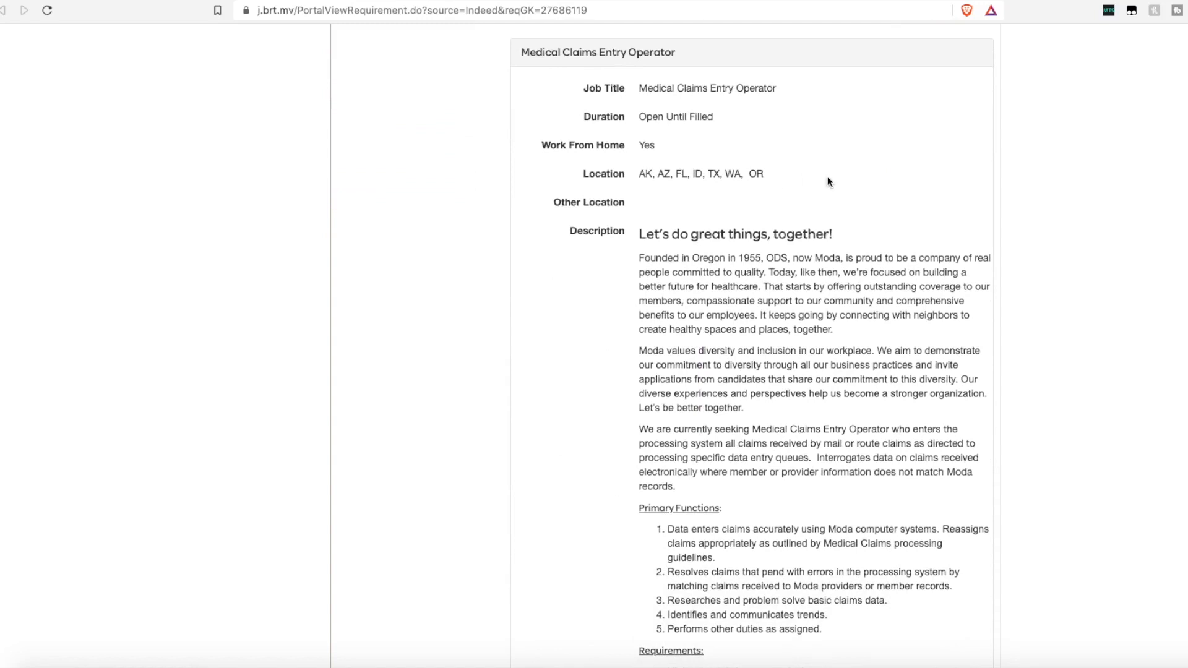
scroll("down", 3)
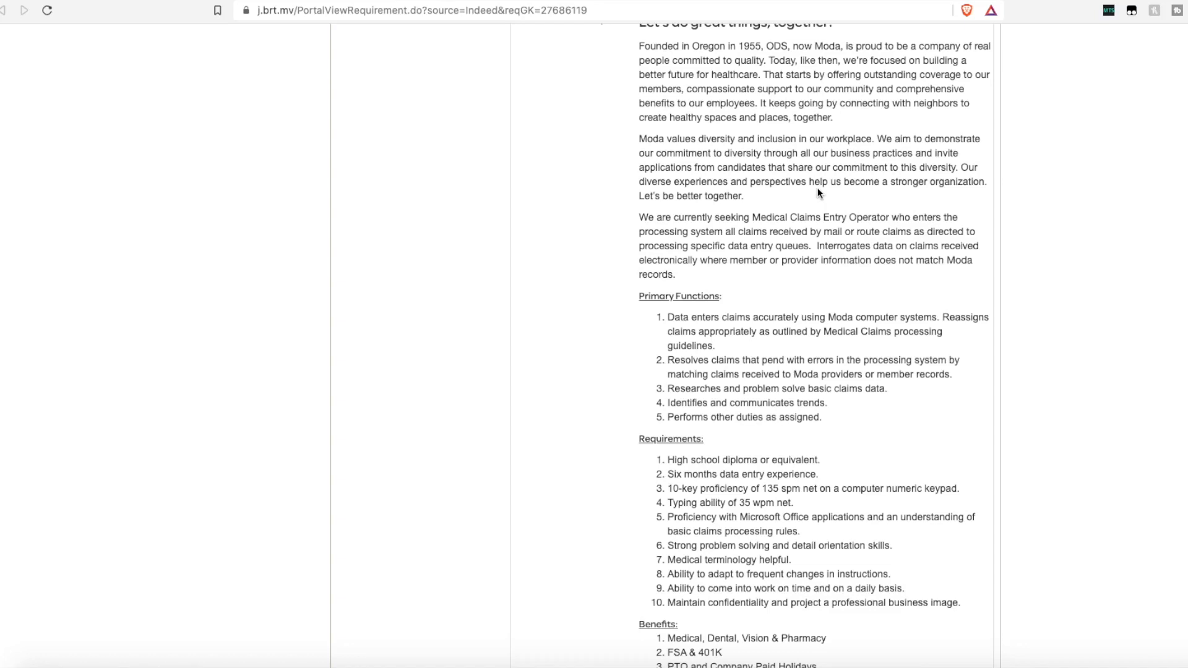
scroll("down", 3)
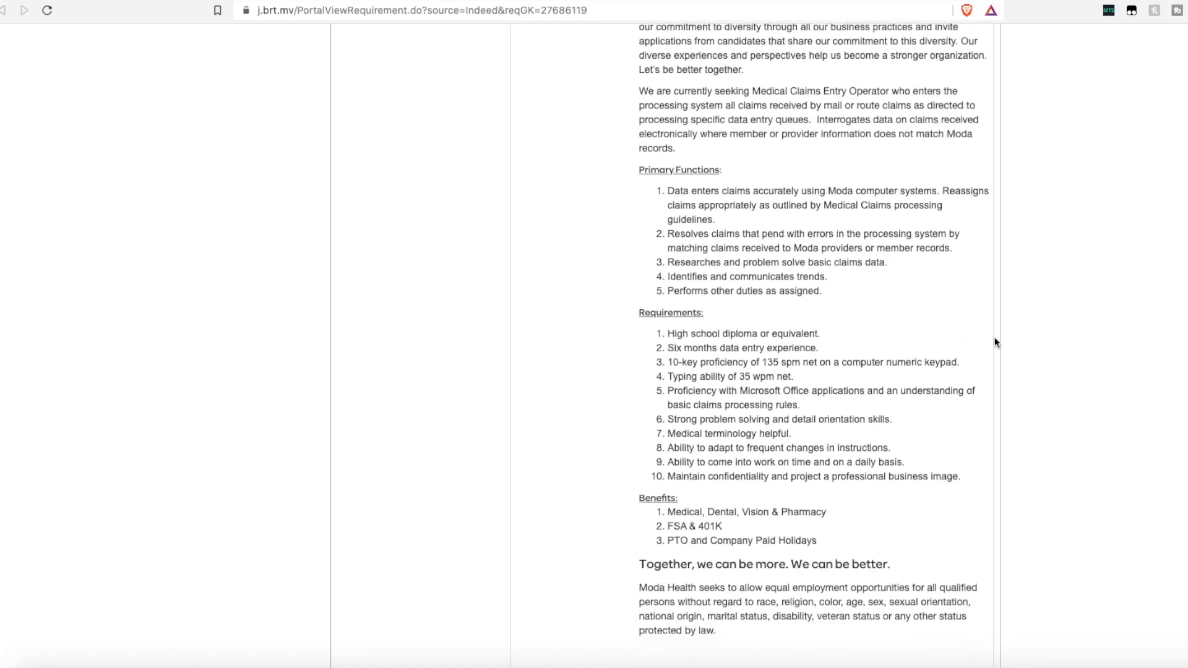
scroll("down", 3)
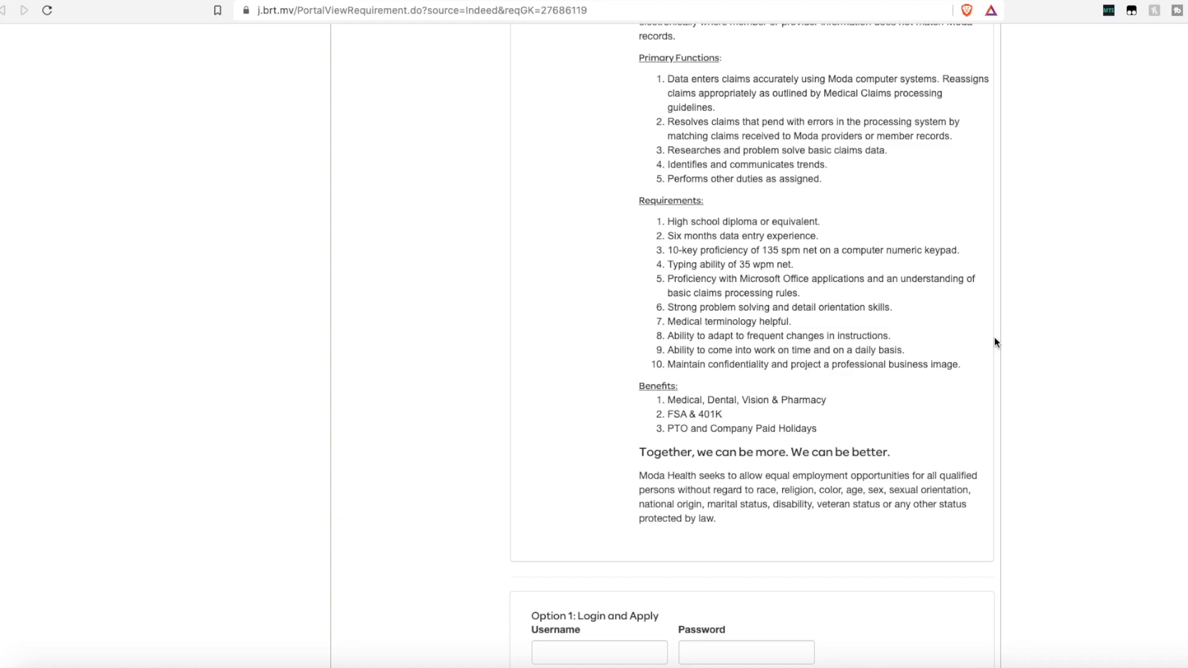
scroll("down", 3)
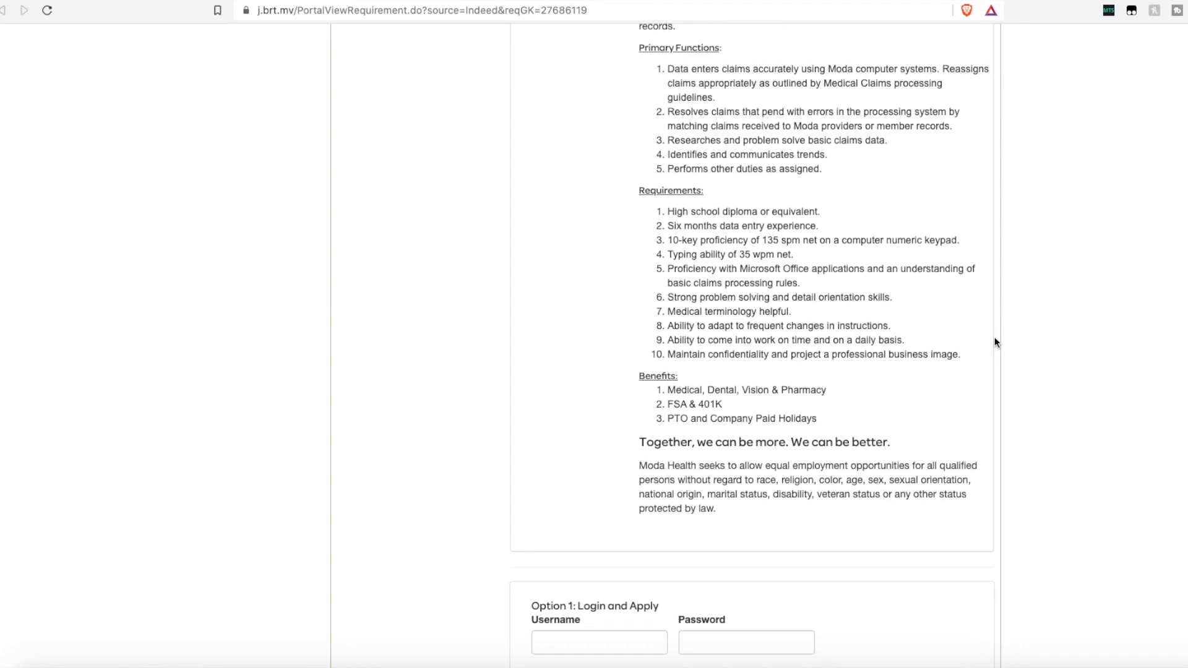
scroll("down", 3)
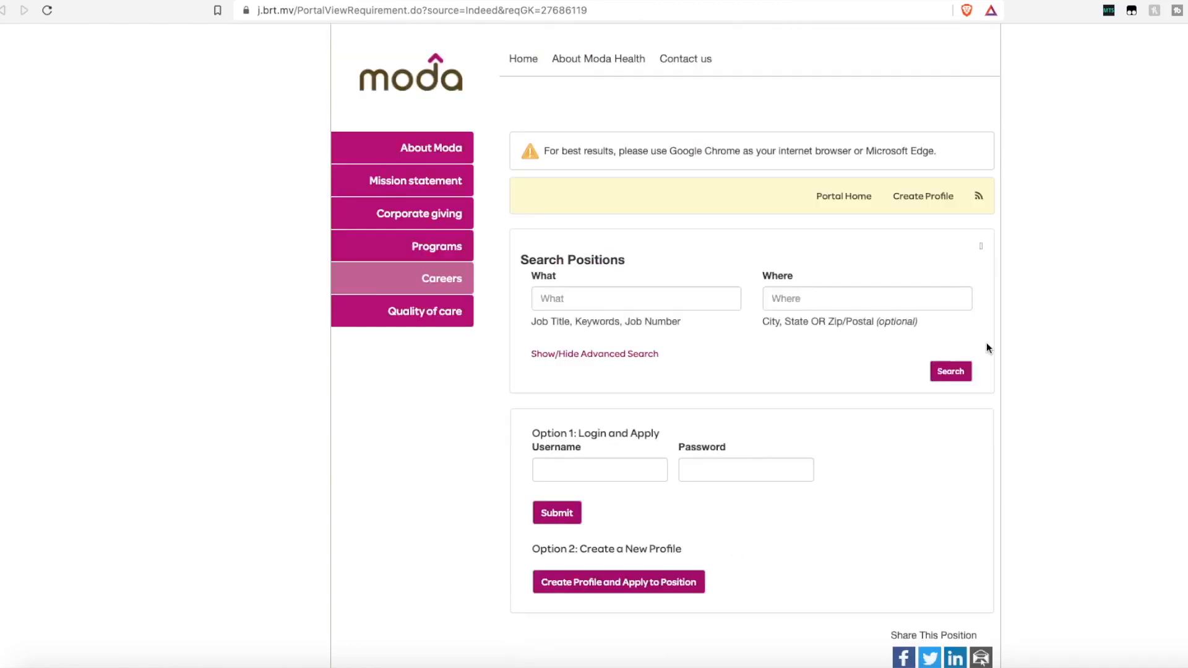